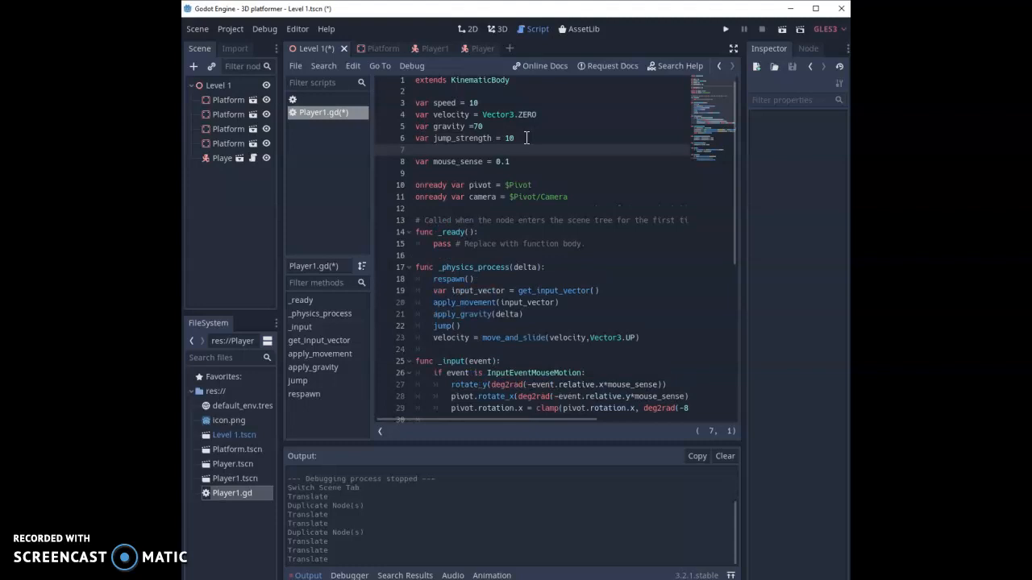
- Declare 'var times_jumped = 0' on a new line after jump_strength in Player.gd
{"action": "type", "text": "var"}
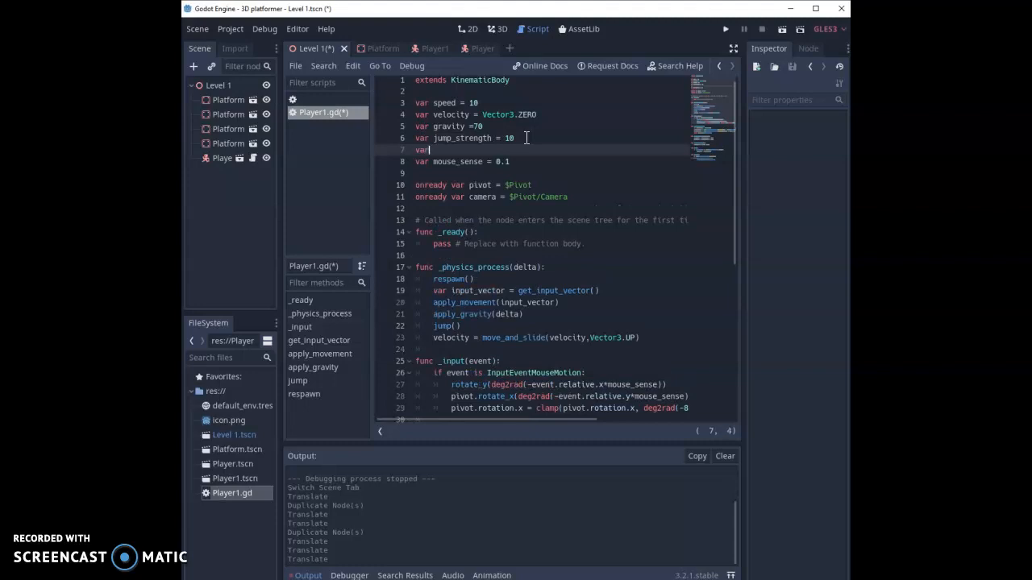
{"action": "type", "text": "ime="}
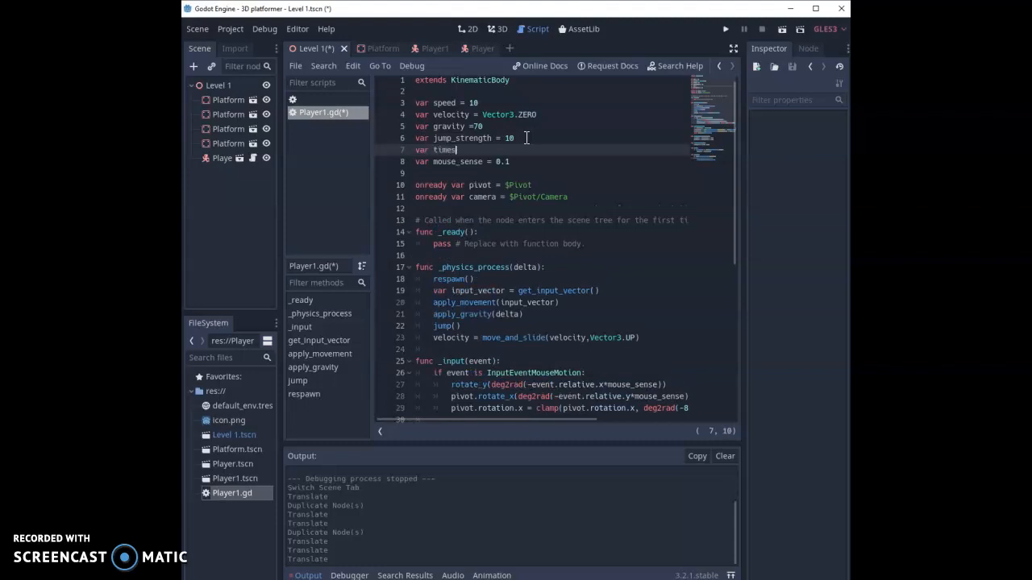
{"action": "type", "text": "s_jump"}
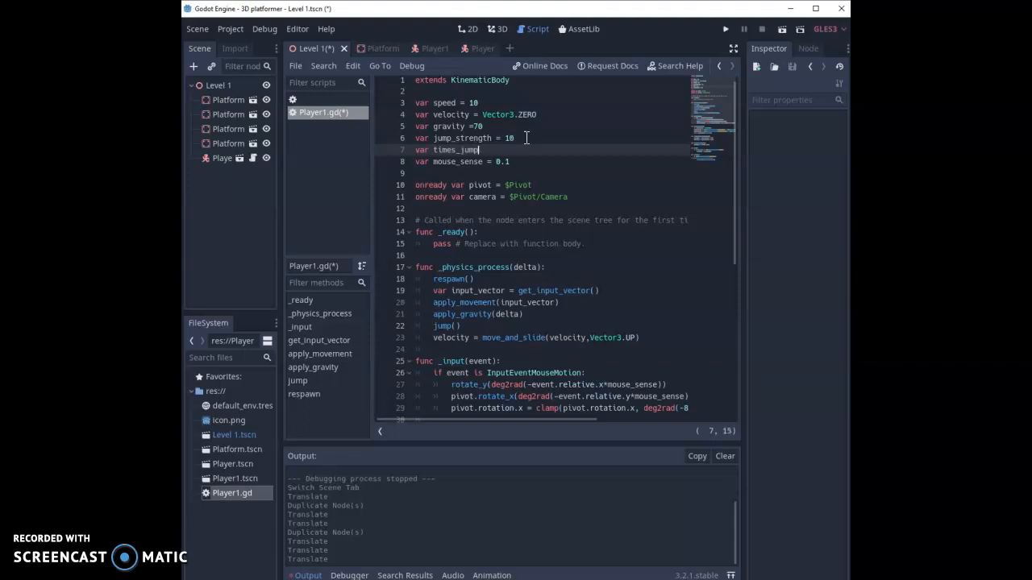
{"action": "type", "text": "ed ="}
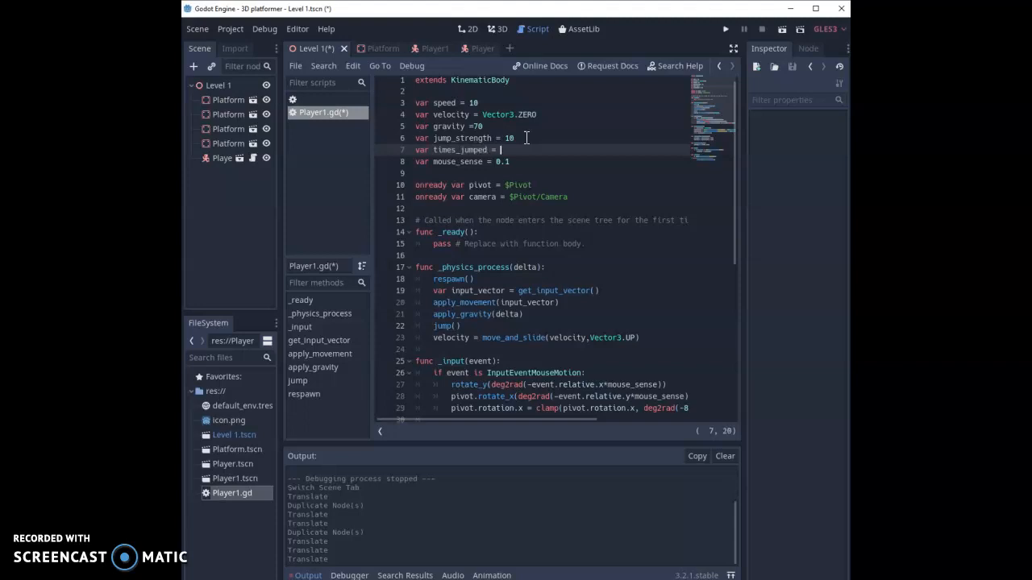
{"action": "type", "text": "0"}
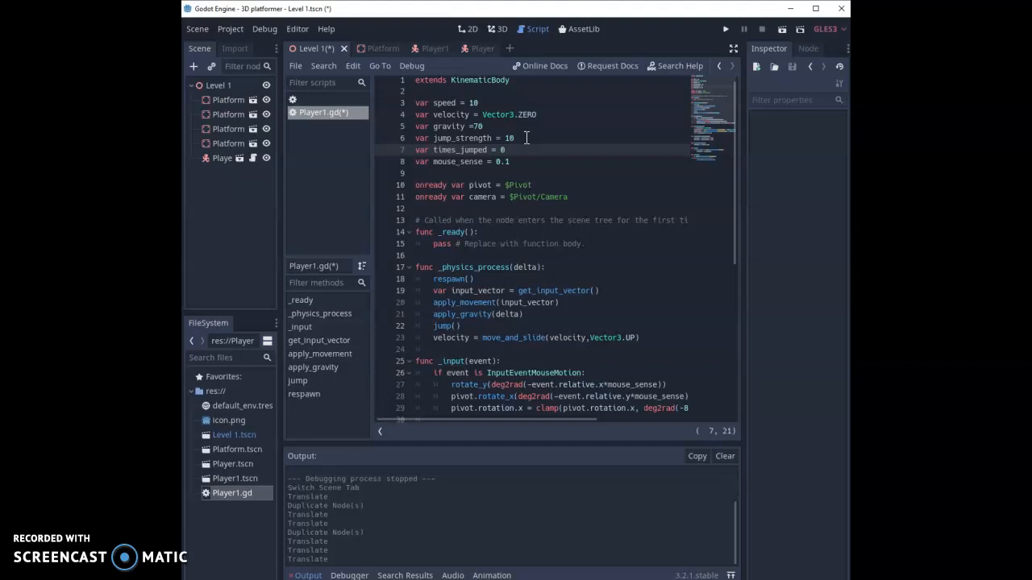
{"action": "mouse_move", "coordinate": [673, 139]}
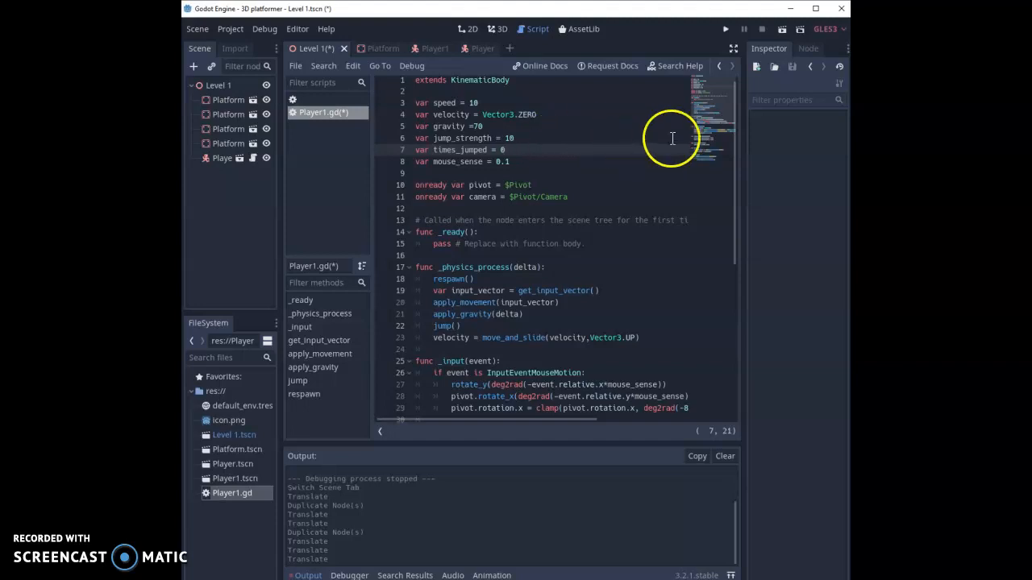
{"action": "scroll", "scroll_direction": "down", "scroll_amount": 3}
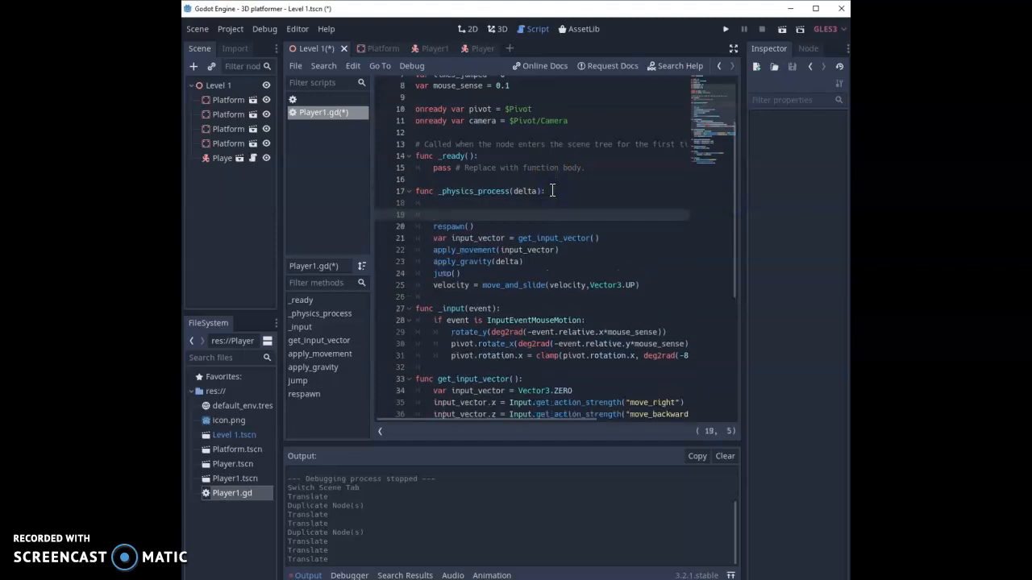
- Start _physics_process with 'if is_on_floor():' whose body sets times_jumped = 0
{"action": "type", "text": "if I"}
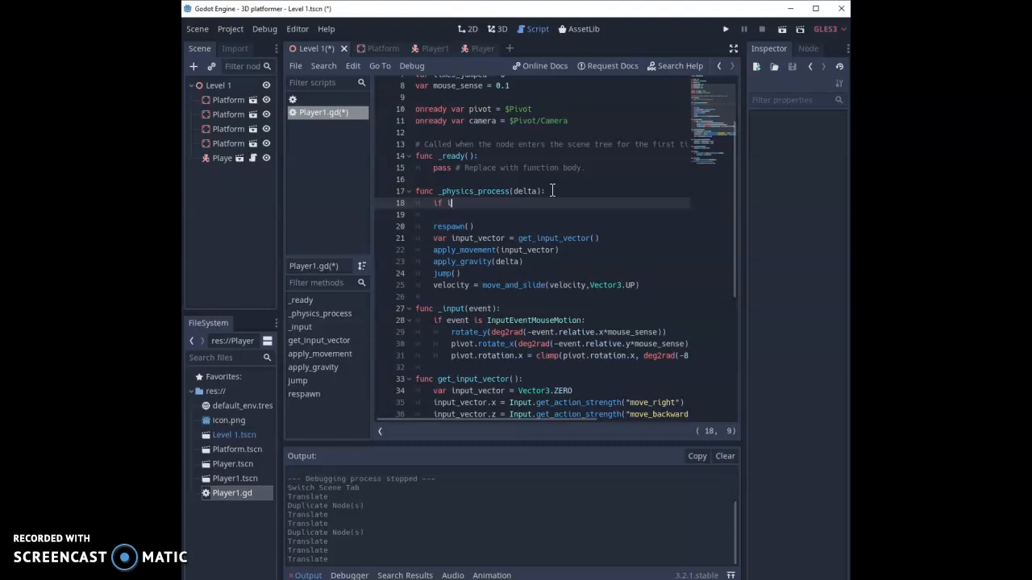
{"action": "type", "text": "s_on_floor():"}
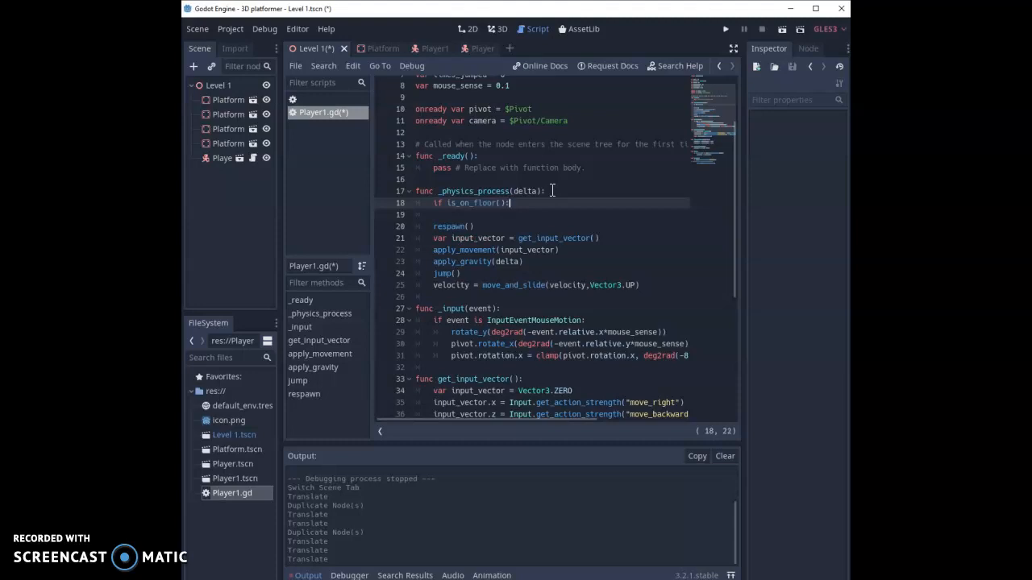
{"action": "key", "text": "Return"}
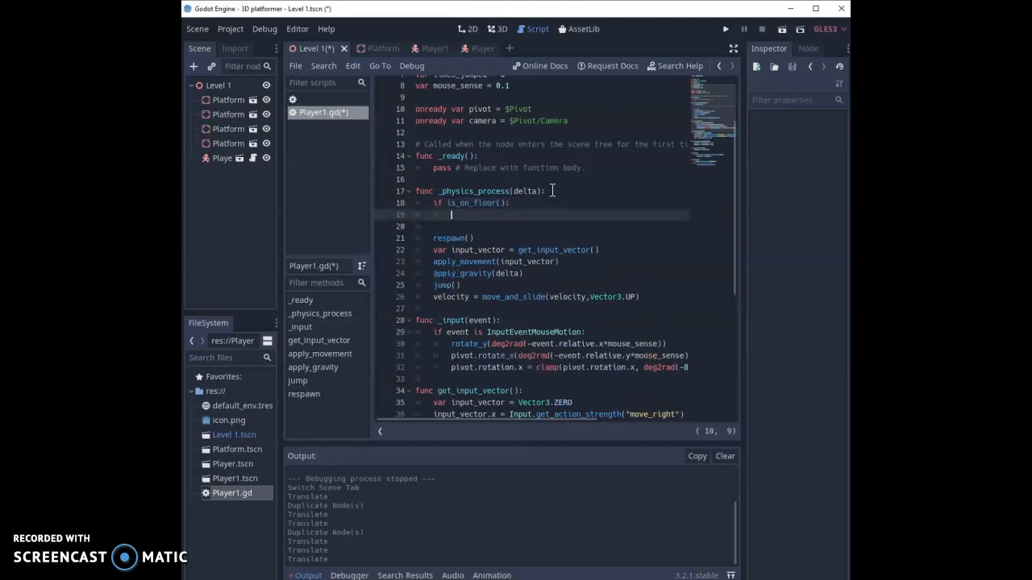
{"action": "type", "text": "times_jumped"}
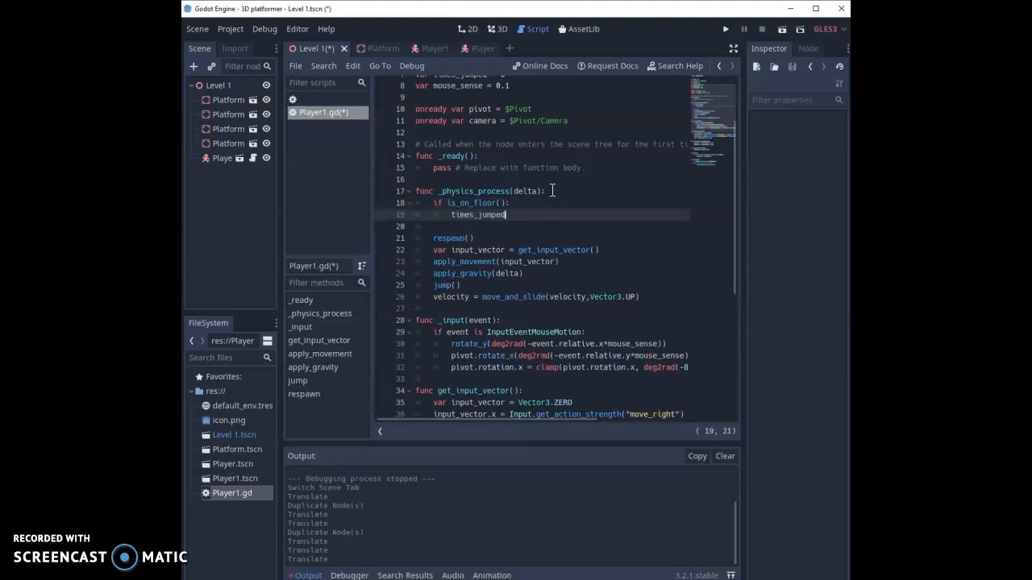
{"action": "type", "text": "= 0"}
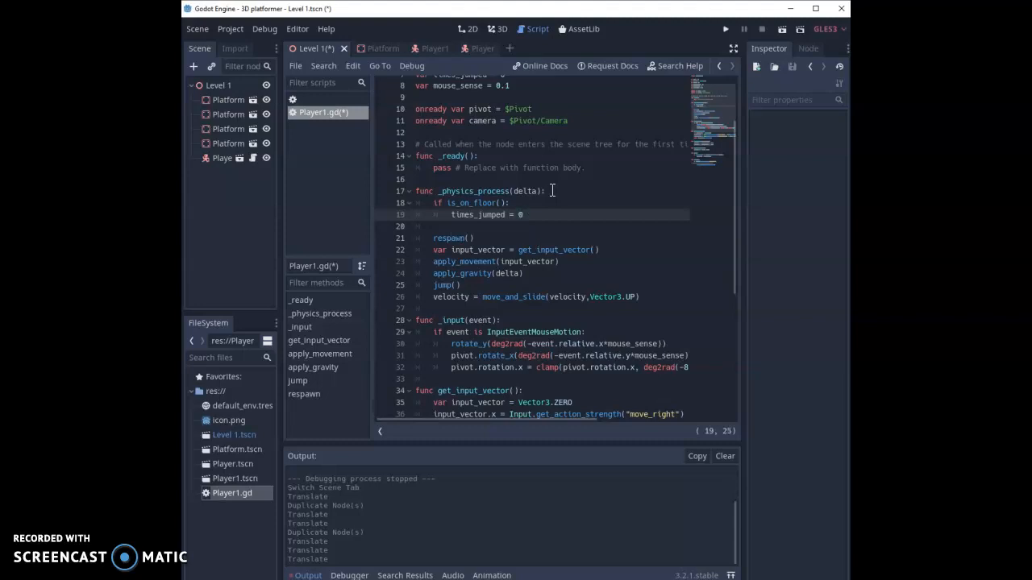
{"action": "mouse_move", "coordinate": [729, 190]}
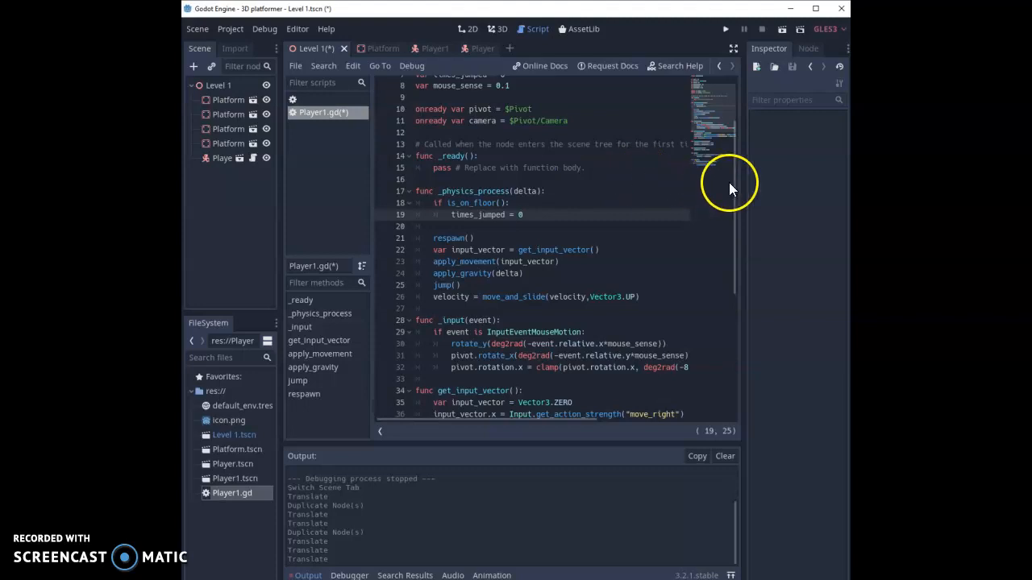
- Wrap the jump velocity line in 'if times_jumped == 0:' and follow it with 'times_jumped = 1'
{"action": "scroll", "scroll_direction": "down", "scroll_amount": 3}
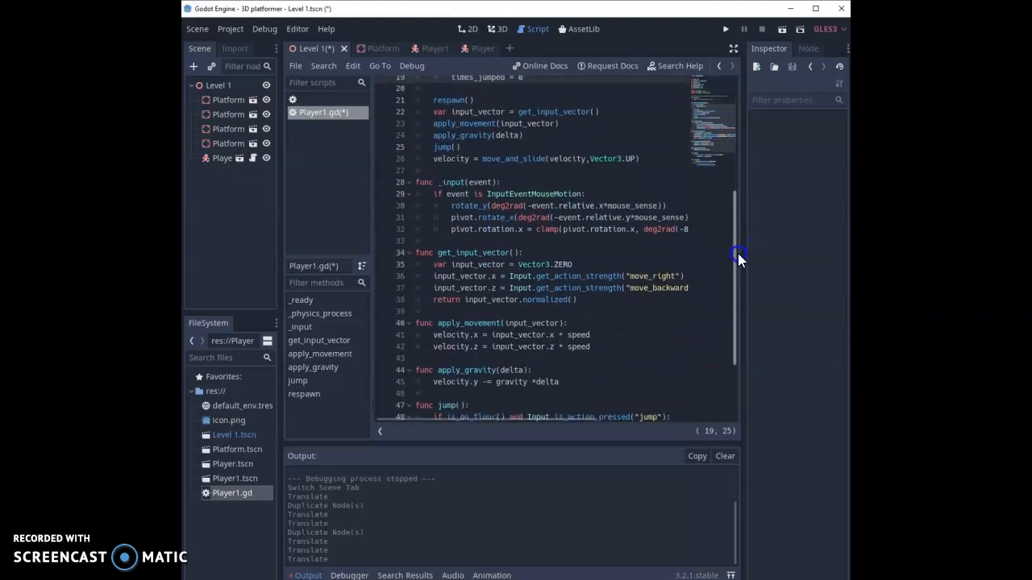
{"action": "scroll", "scroll_direction": "down", "scroll_amount": 3}
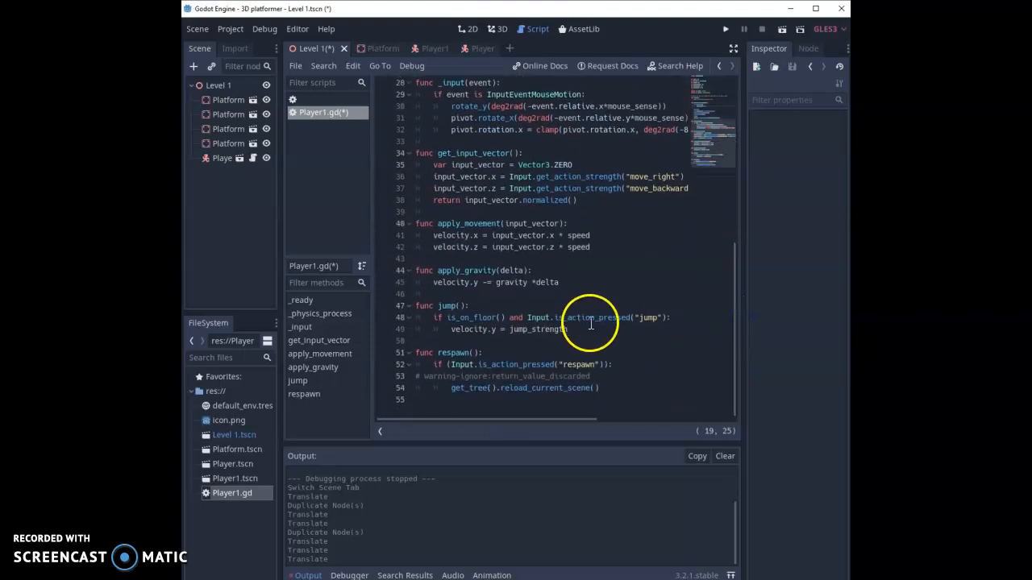
{"action": "mouse_move", "coordinate": [606, 299]}
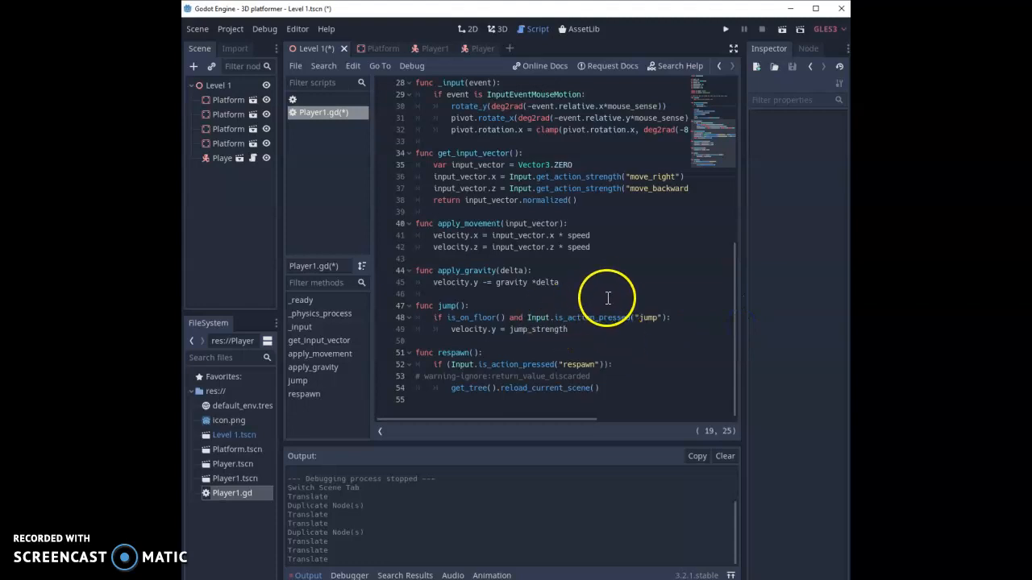
{"action": "mouse_move", "coordinate": [608, 298]}
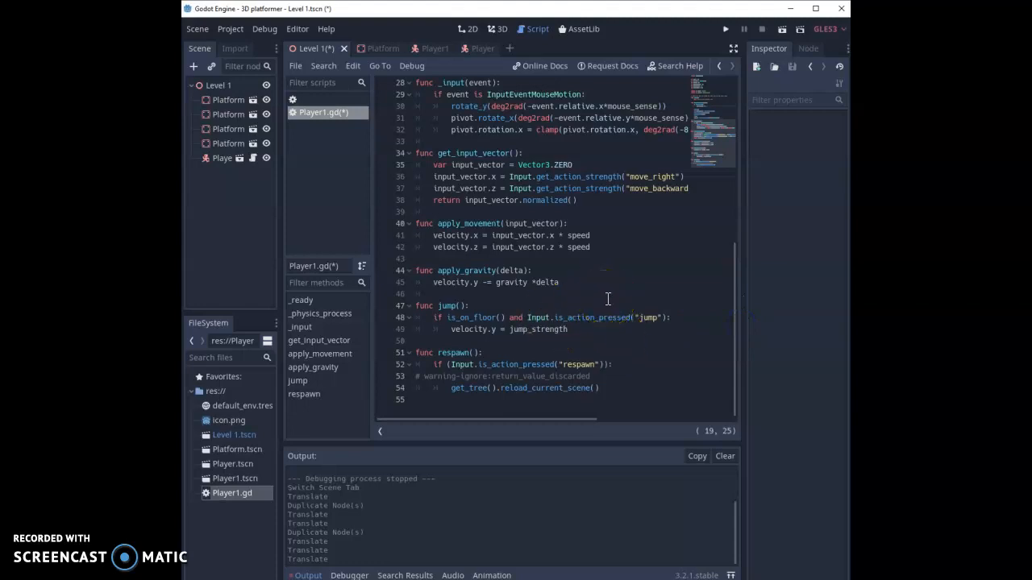
{"action": "left_click", "coordinate": [680, 316]}
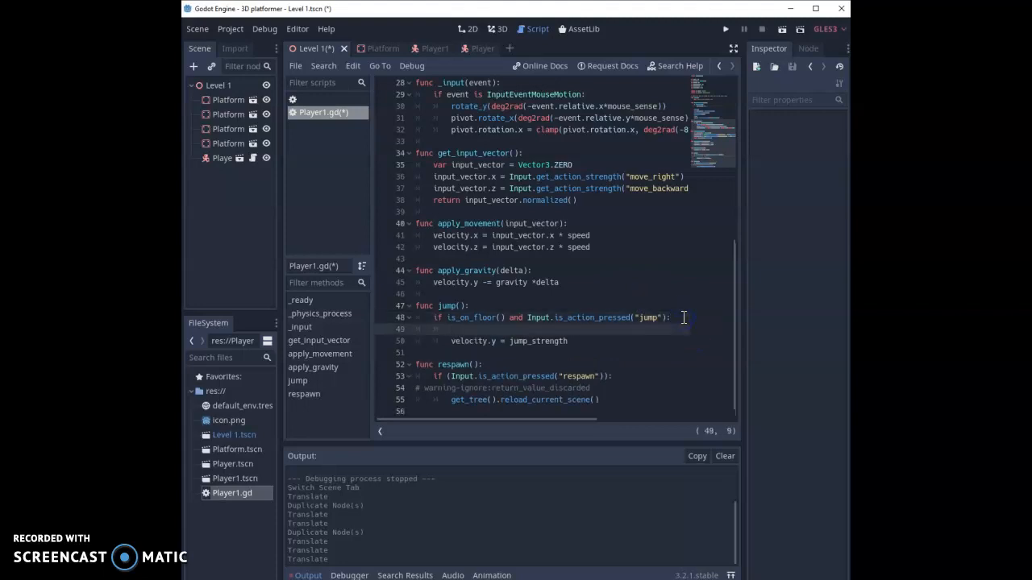
{"action": "type", "text": "if"}
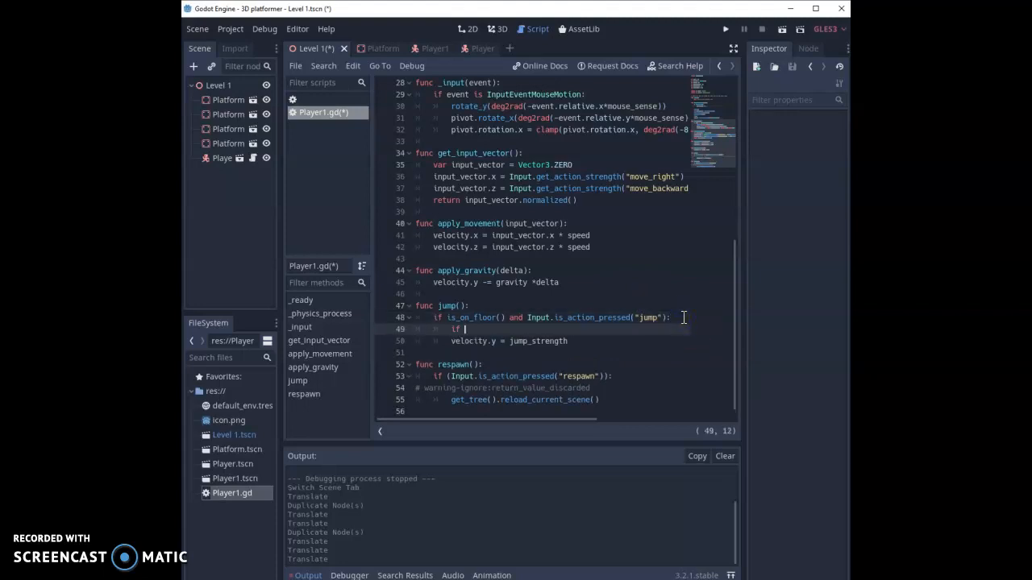
{"action": "type", "text": "times_jumped"}
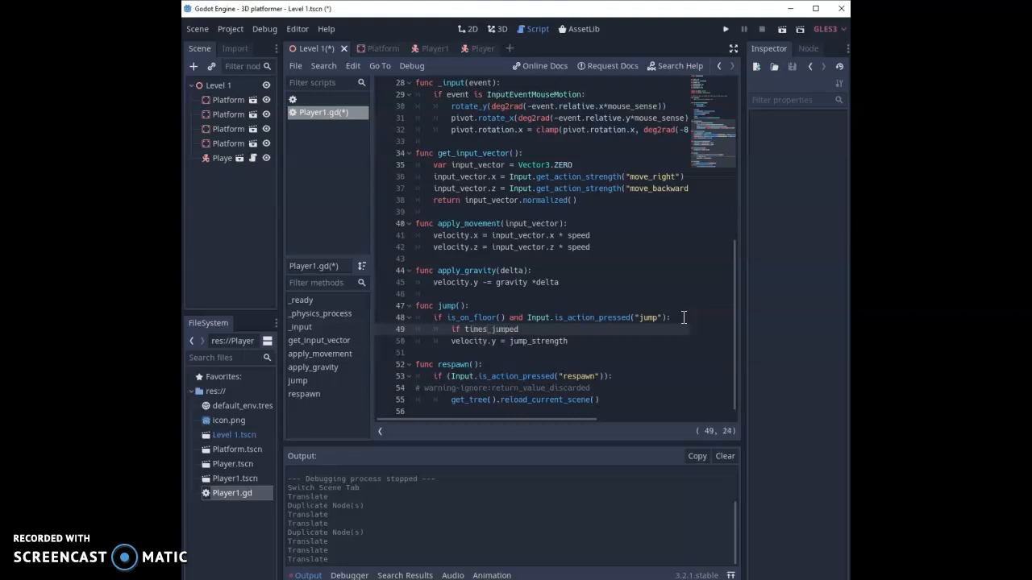
{"action": "type", "text": "= 0:"}
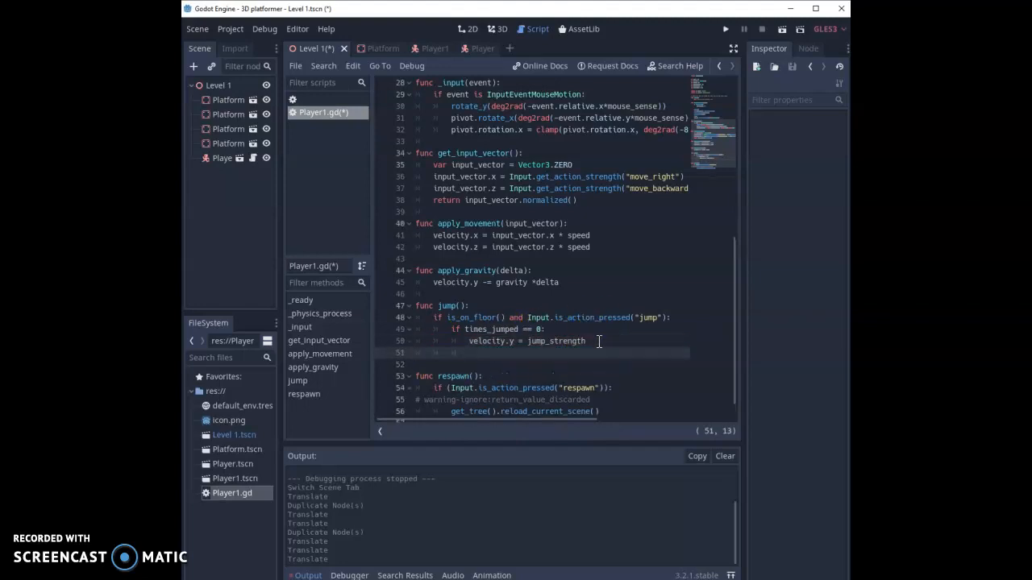
{"action": "type", "text": "times_jumped = 1"}
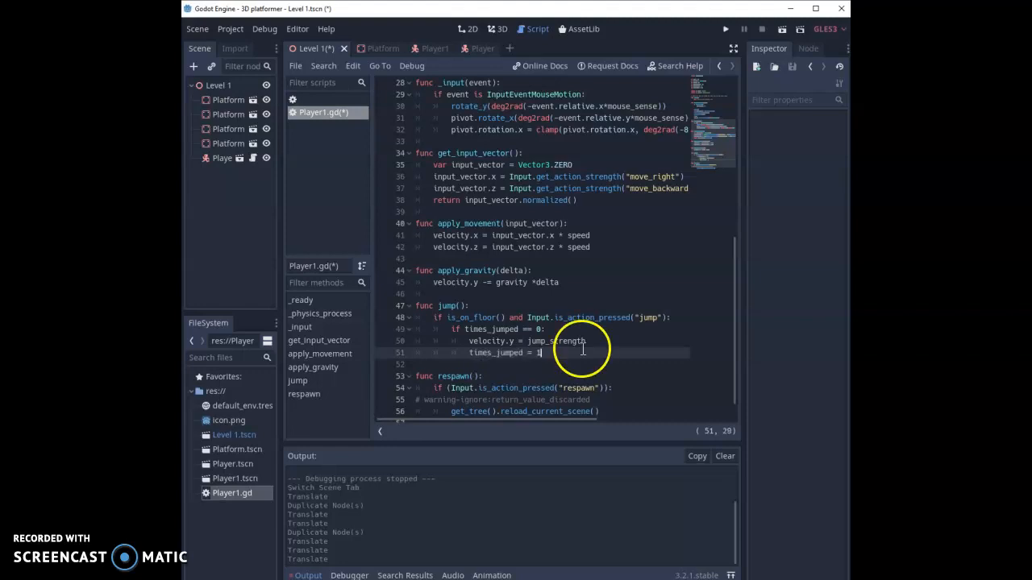
{"action": "mouse_move", "coordinate": [449, 326]}
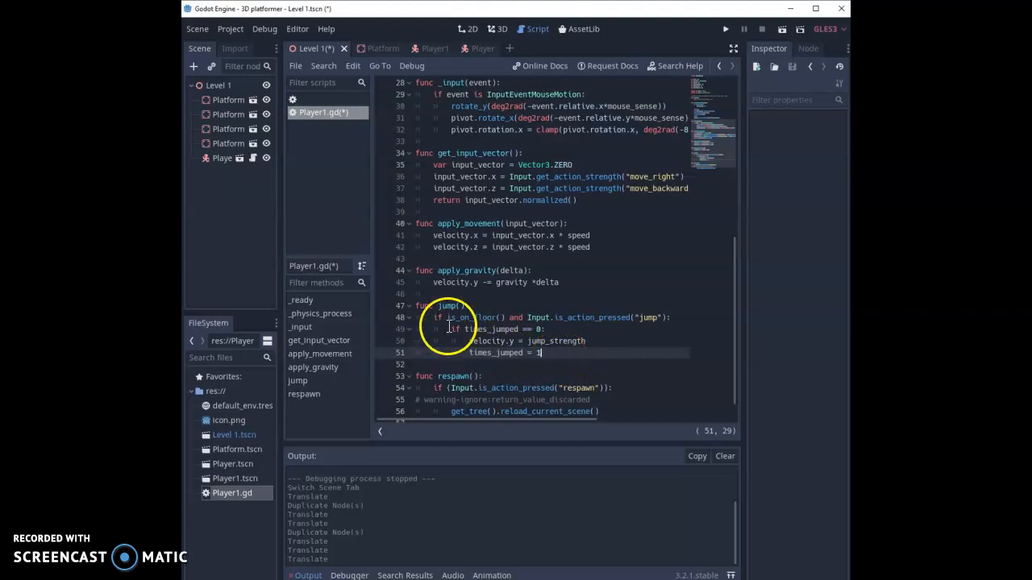
{"action": "mouse_move", "coordinate": [532, 332]}
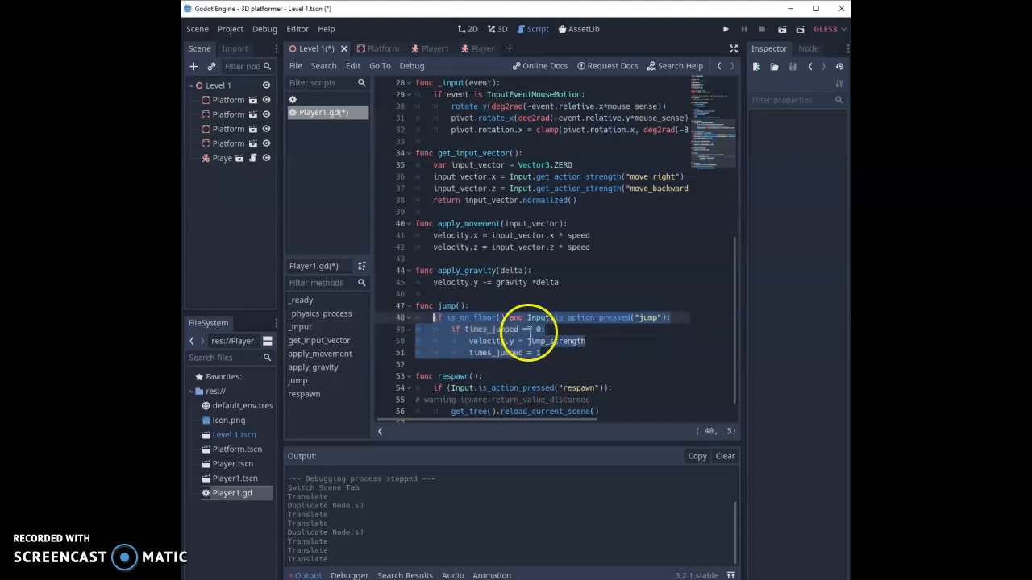
- Duplicate the jump if-block below and change its condition to 'if not is_on_floor()'
{"action": "left_click", "coordinate": [451, 376]}
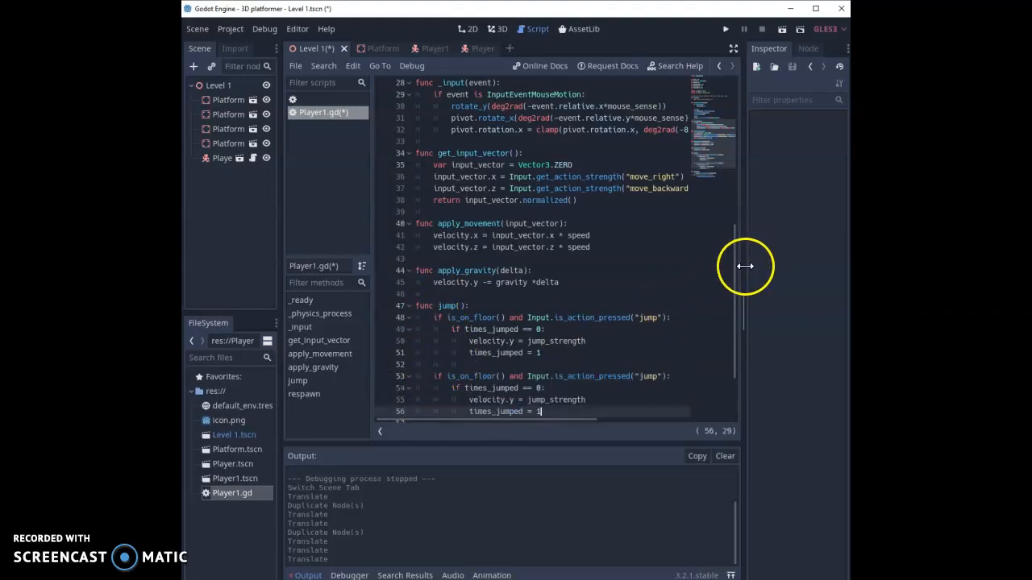
{"action": "scroll", "scroll_direction": "down", "scroll_amount": 3}
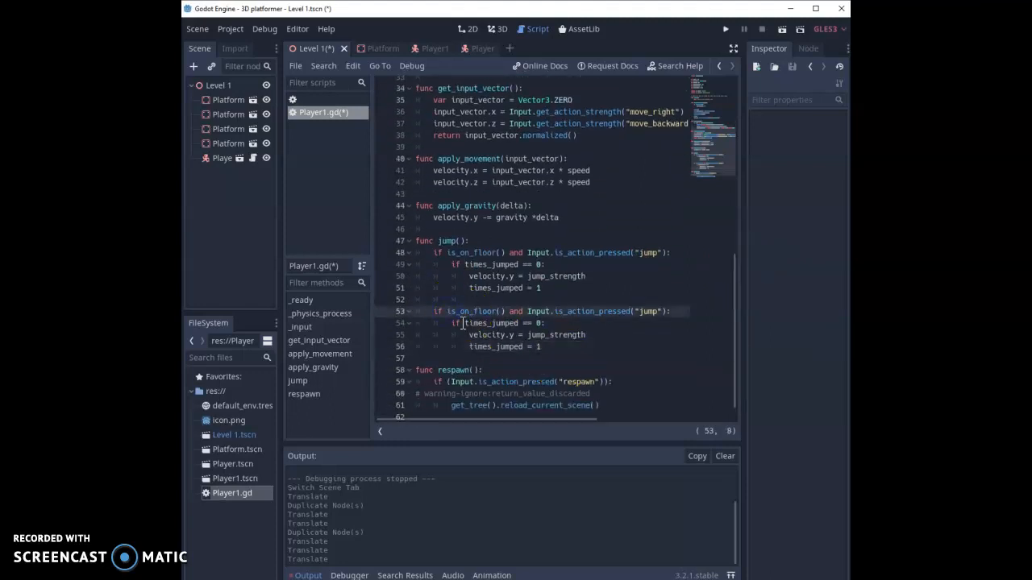
{"action": "type", "text": "not"}
{"action": "left_click", "coordinate": [574, 322]}
{"action": "type", "text": "1"}
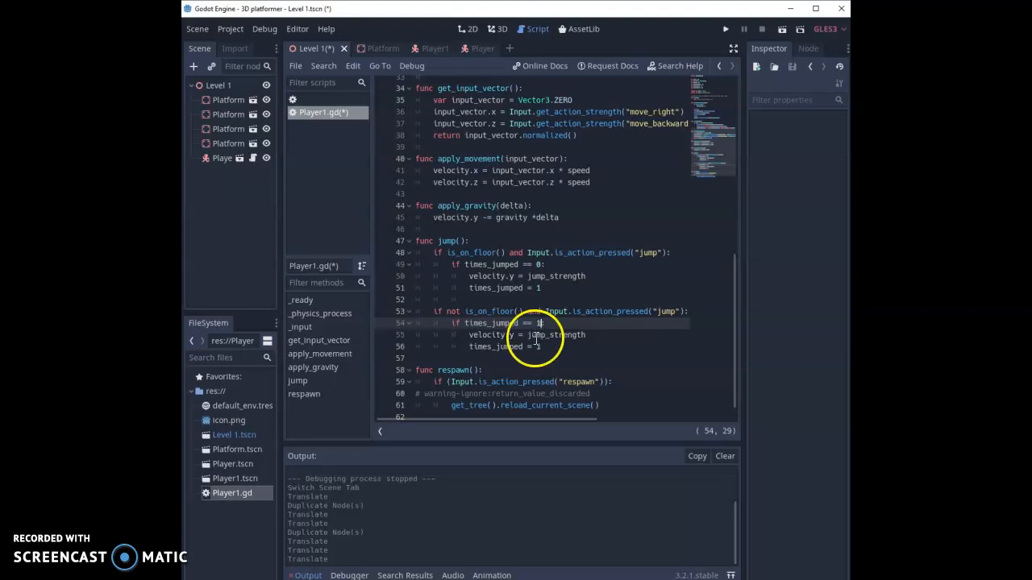
{"action": "mouse_move", "coordinate": [565, 339]}
{"action": "type", "text": "2"}
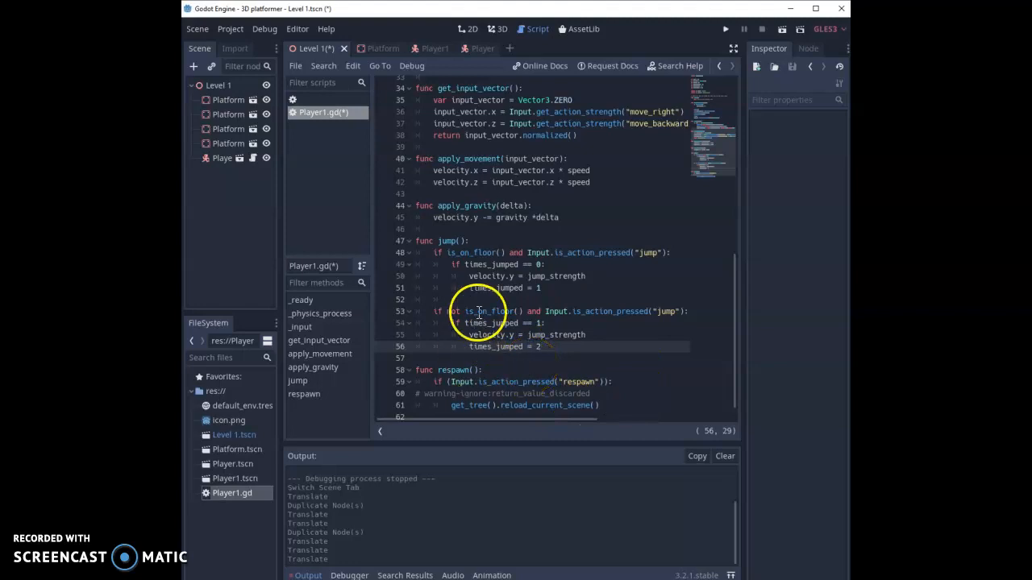
{"action": "mouse_move", "coordinate": [513, 352]}
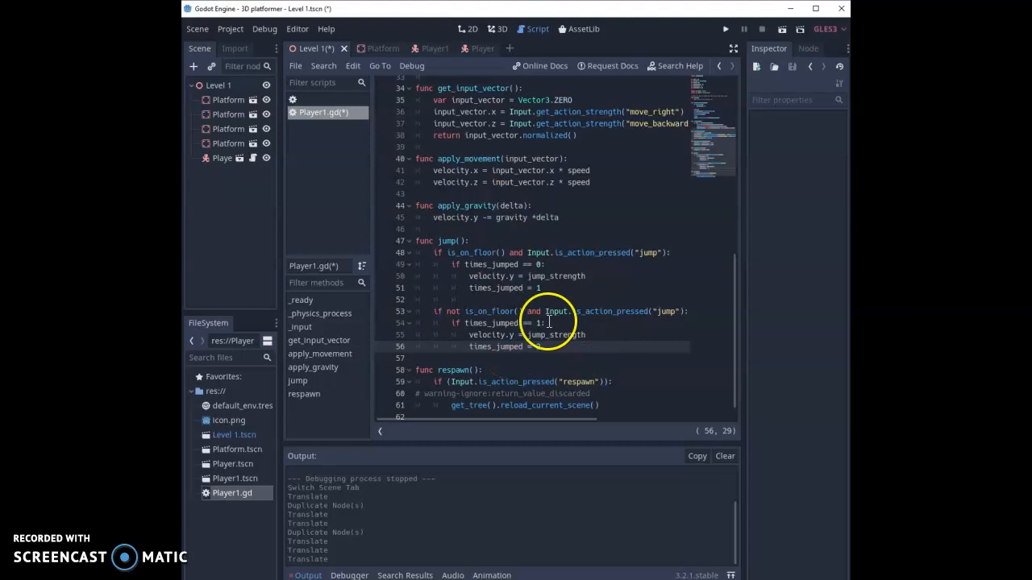
{"action": "mouse_move", "coordinate": [722, 29]}
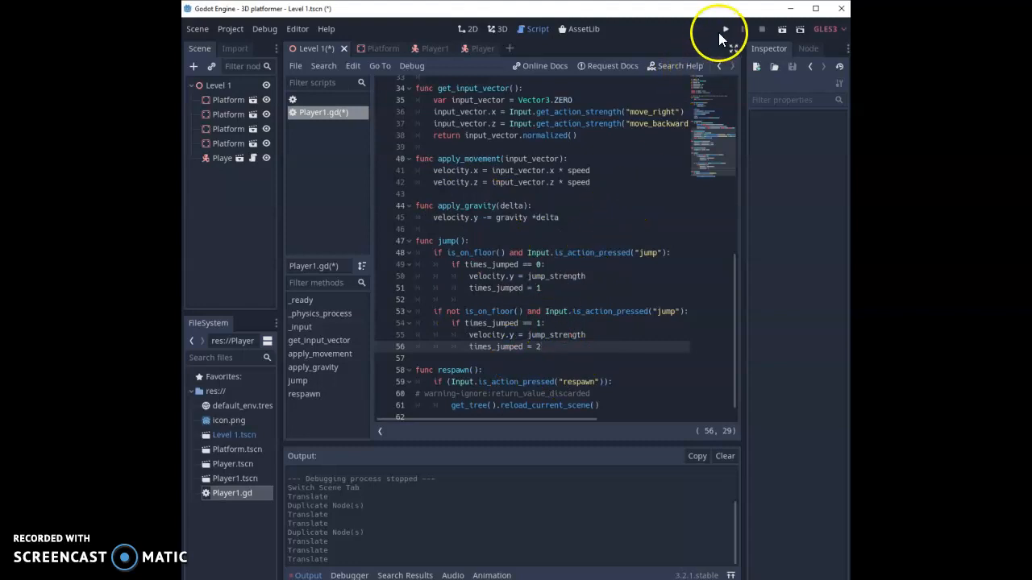
- Test-run the game, switch both jump checks to is_action_just_pressed, and save Player1.gd
{"action": "left_click", "coordinate": [724, 29]}
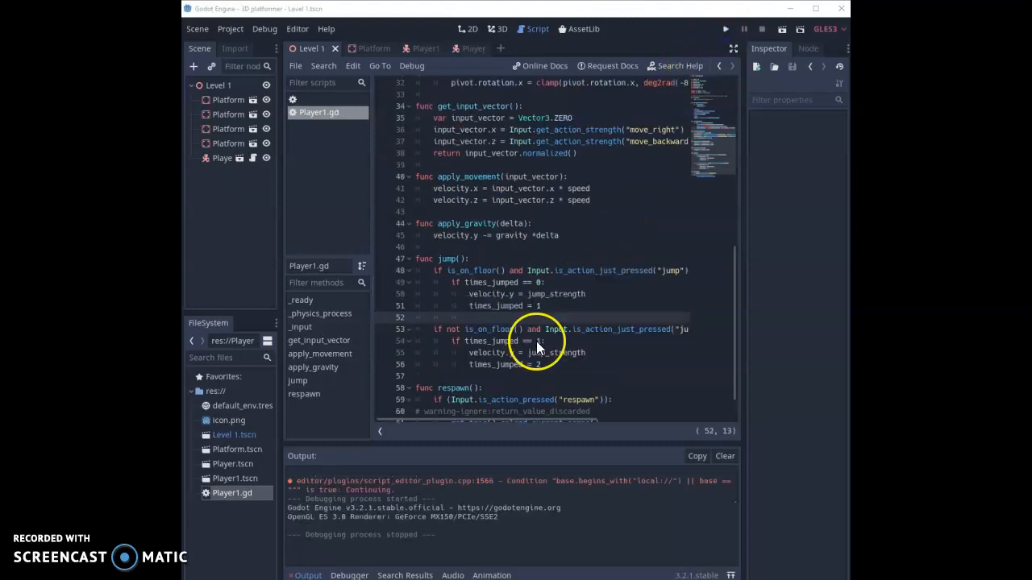
{"action": "mouse_move", "coordinate": [580, 306]}
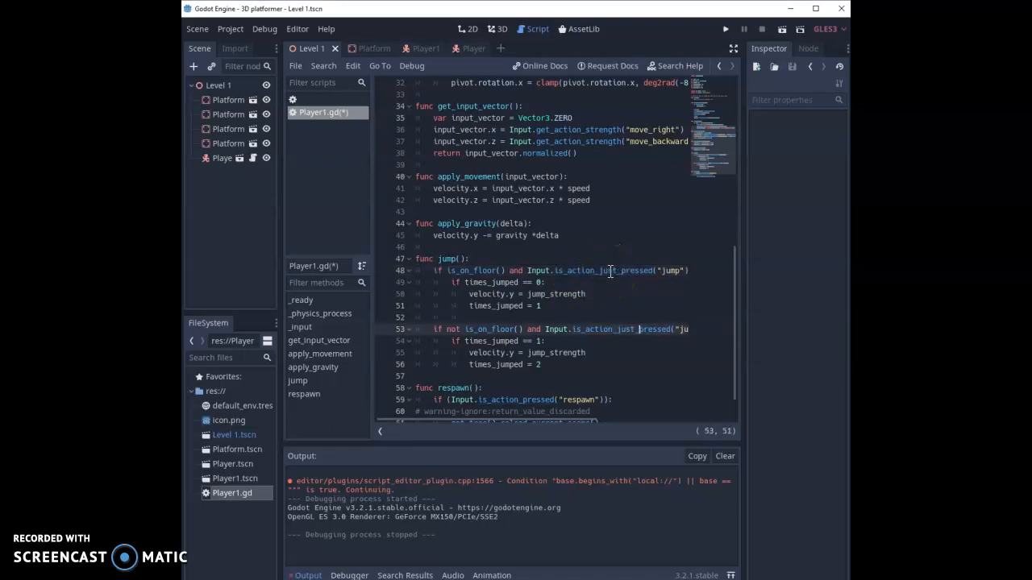
{"action": "key", "text": "ctrl+s"}
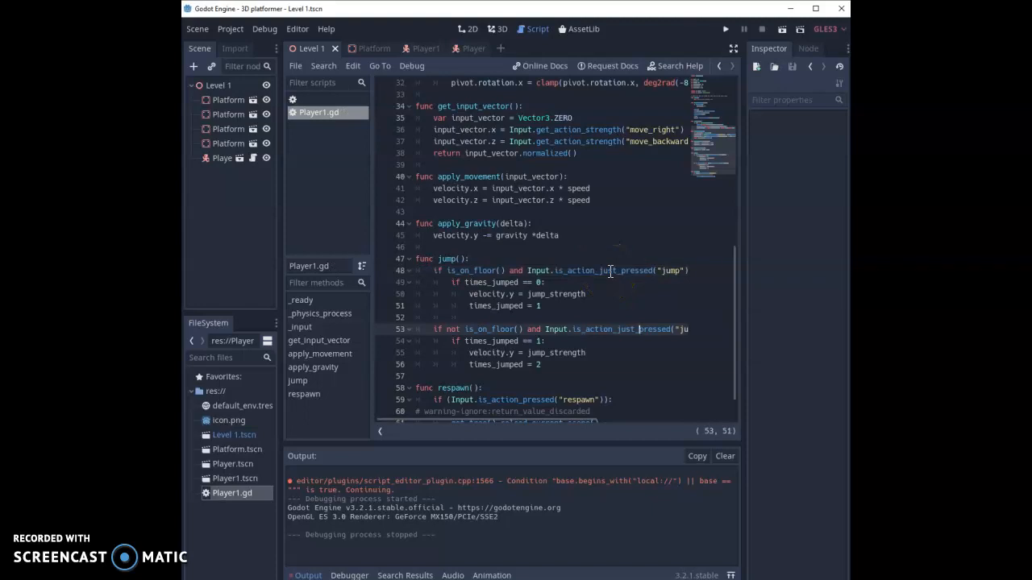
{"action": "mouse_move", "coordinate": [604, 305]}
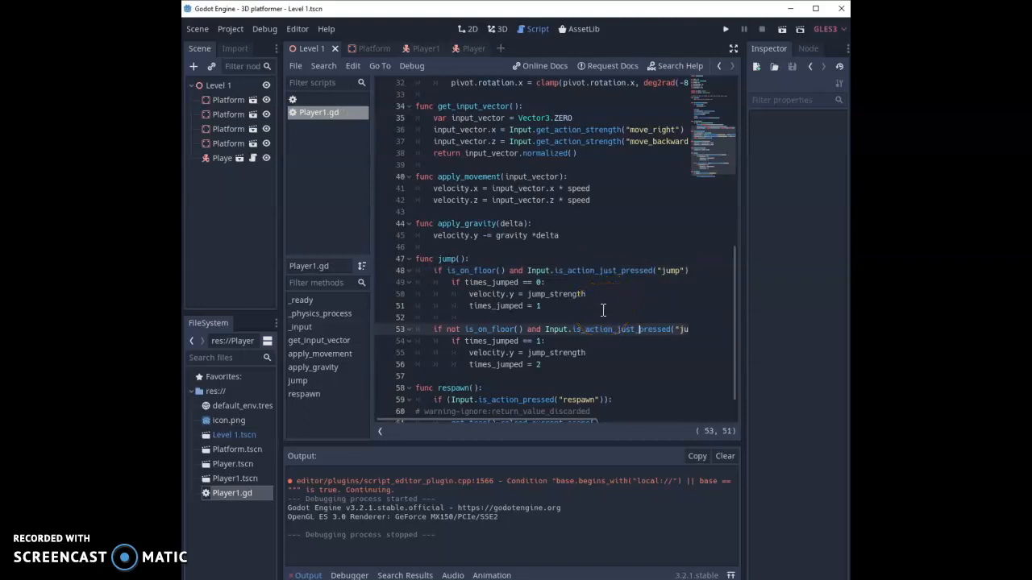
{"action": "mouse_move", "coordinate": [611, 267]}
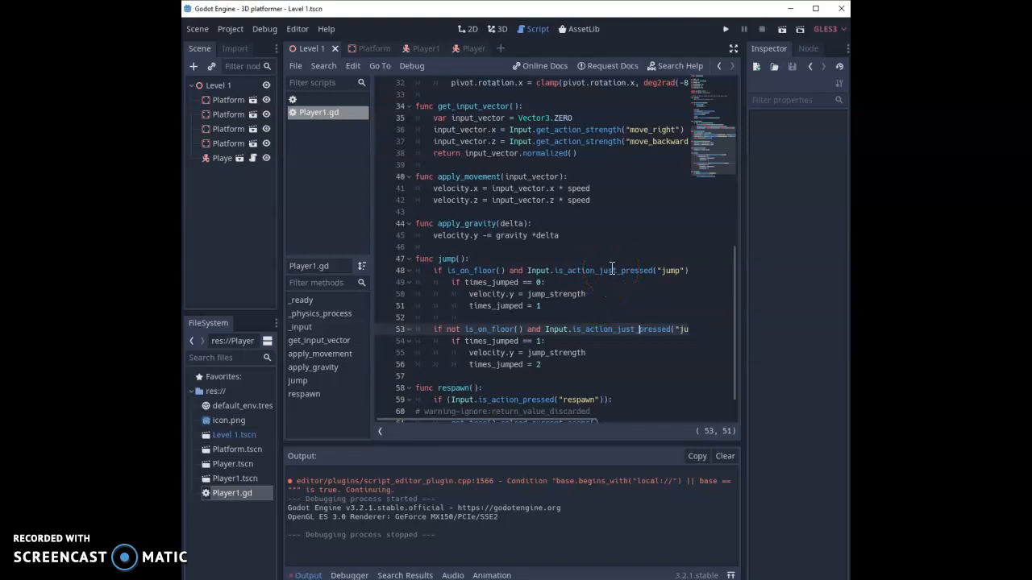
{"action": "left_click", "coordinate": [724, 29]}
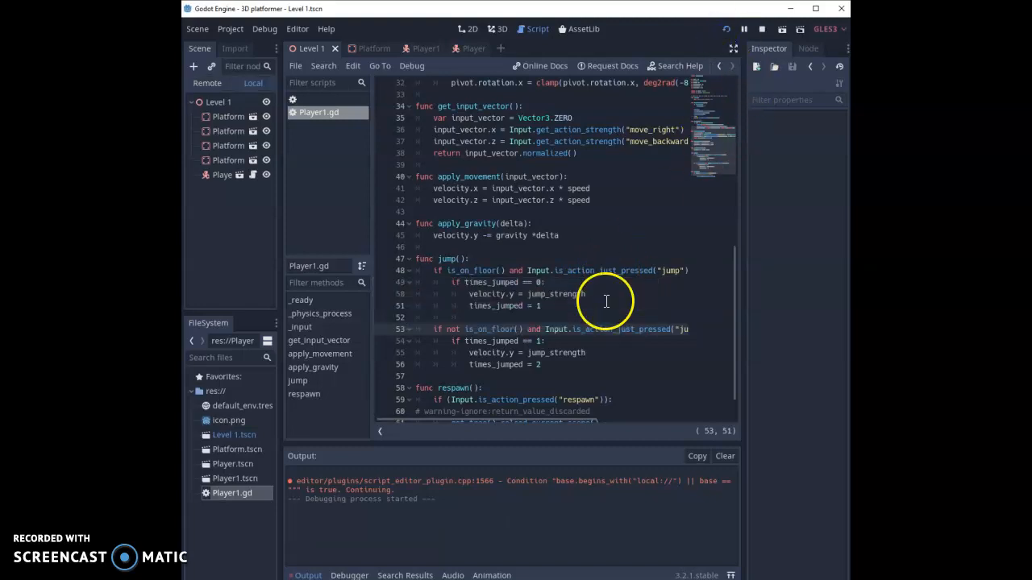
{"action": "left_click", "coordinate": [742, 29]}
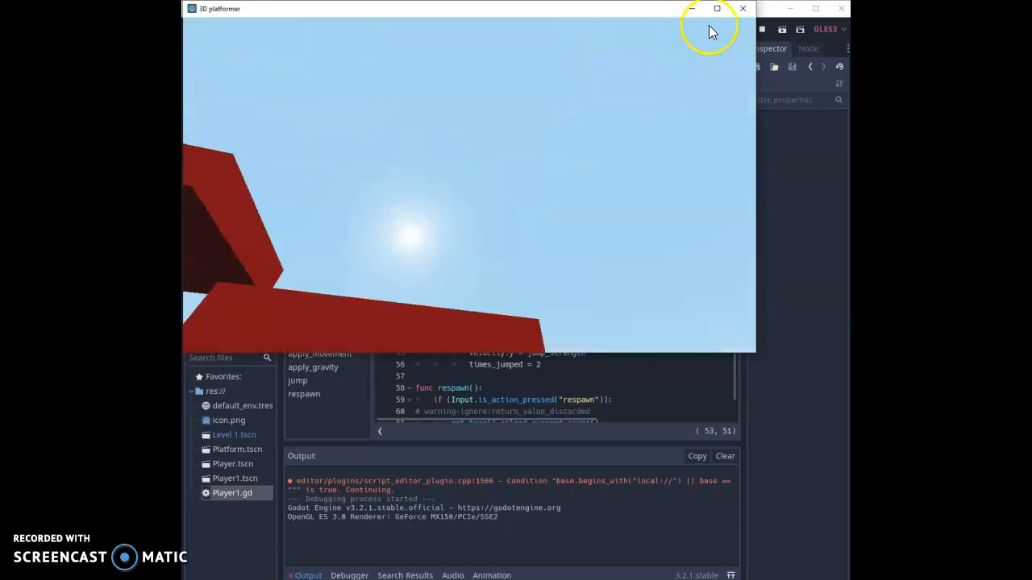
{"action": "left_click", "coordinate": [741, 8]}
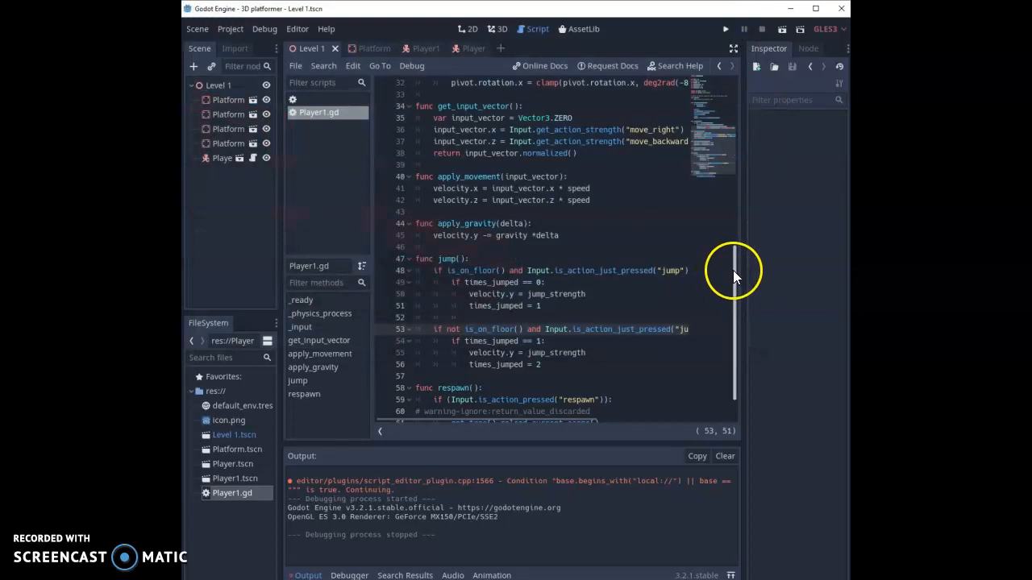
{"action": "scroll", "scroll_direction": "up", "scroll_amount": 3}
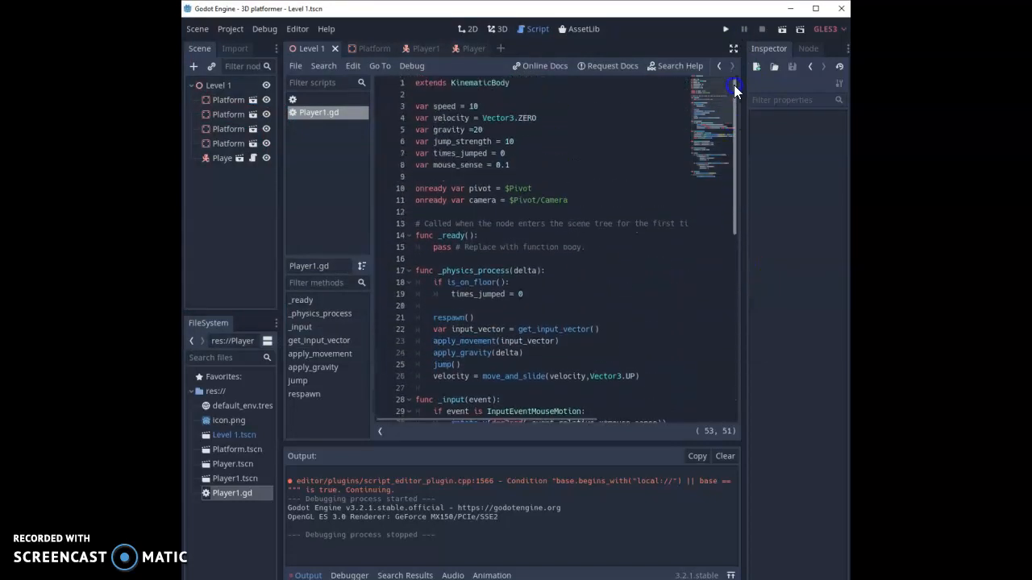